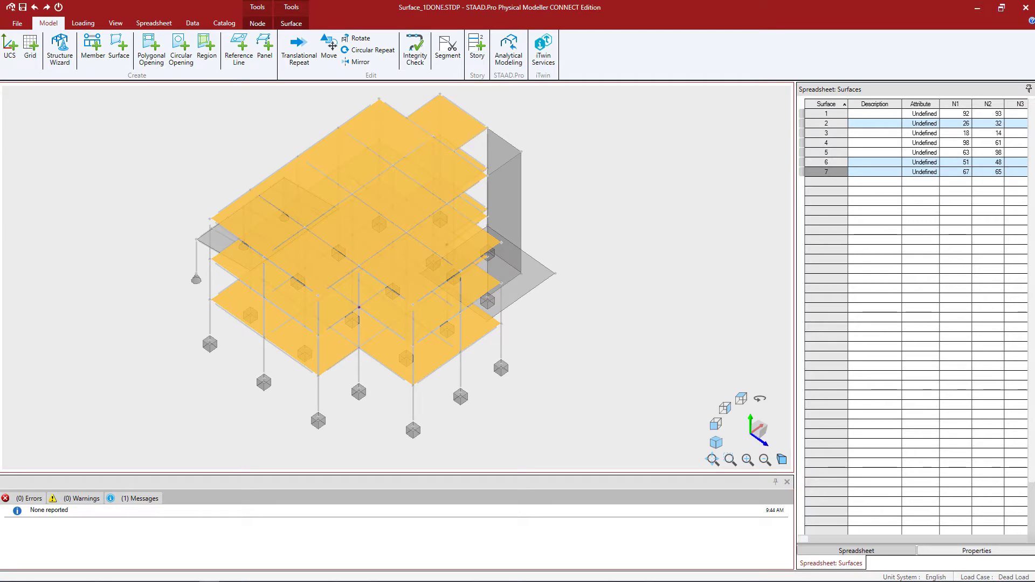
{"action": "mouse_move", "coordinate": [9, 284]}
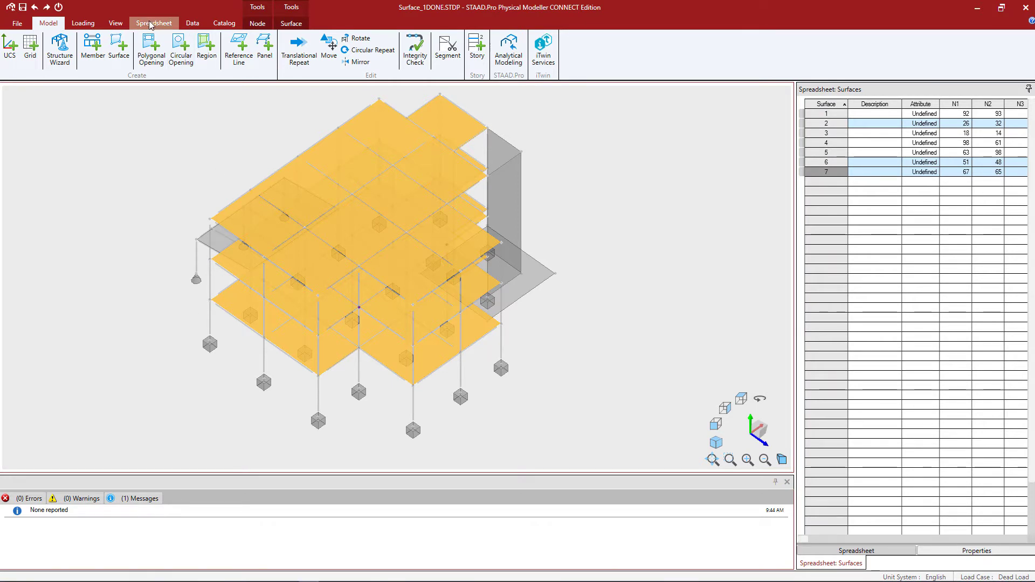
Switch the ribbon to the Spreadsheet commands with the Surfaces table listing surfaces 1 to 7
{"action": "left_click", "coordinate": [153, 23]}
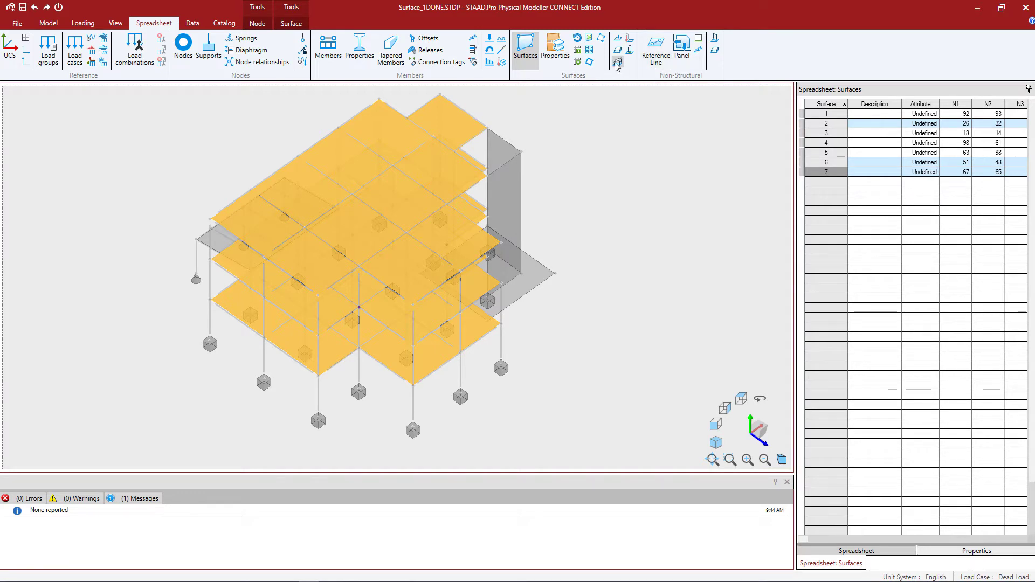
{"action": "mouse_move", "coordinate": [588, 51]}
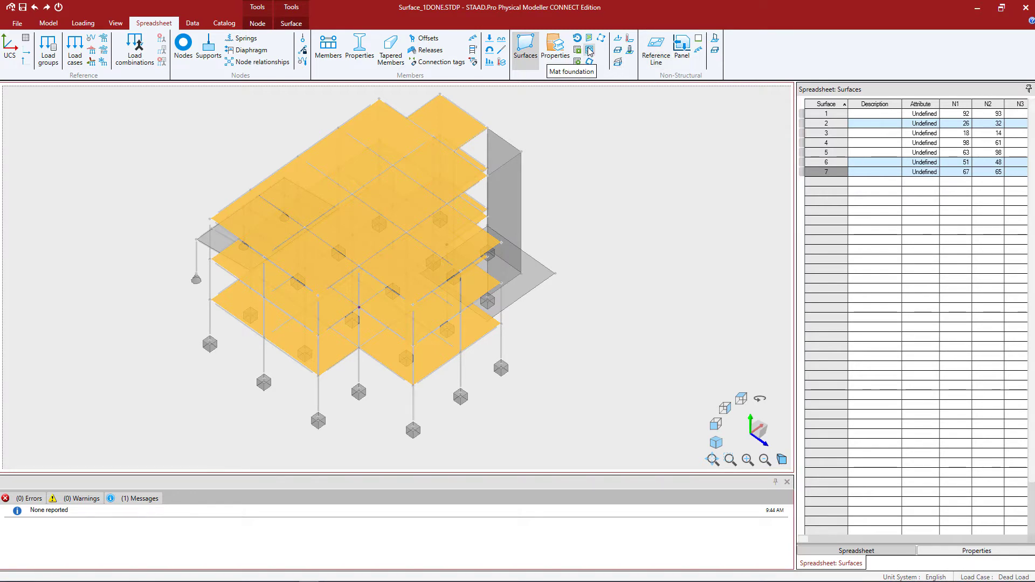
{"action": "mouse_move", "coordinate": [587, 42]}
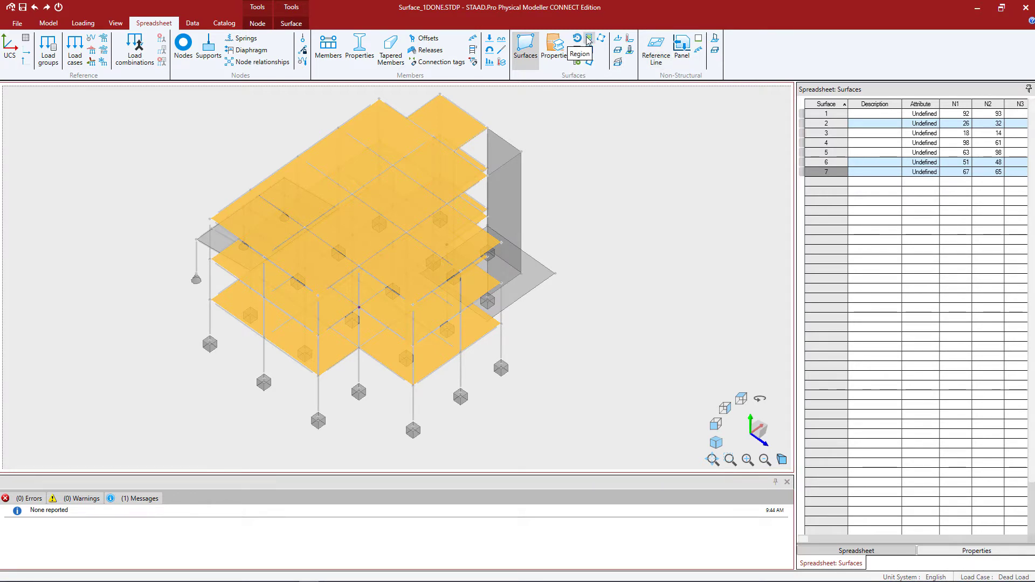
Show the empty Regions table via Region in the Surfaces group
{"action": "left_click", "coordinate": [580, 54]}
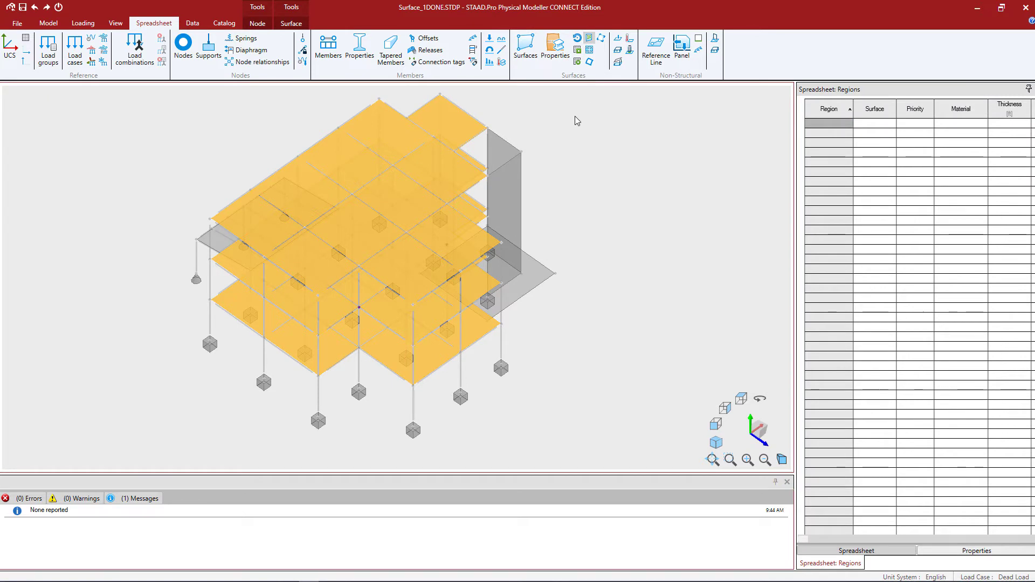
{"action": "mouse_move", "coordinate": [162, 152]}
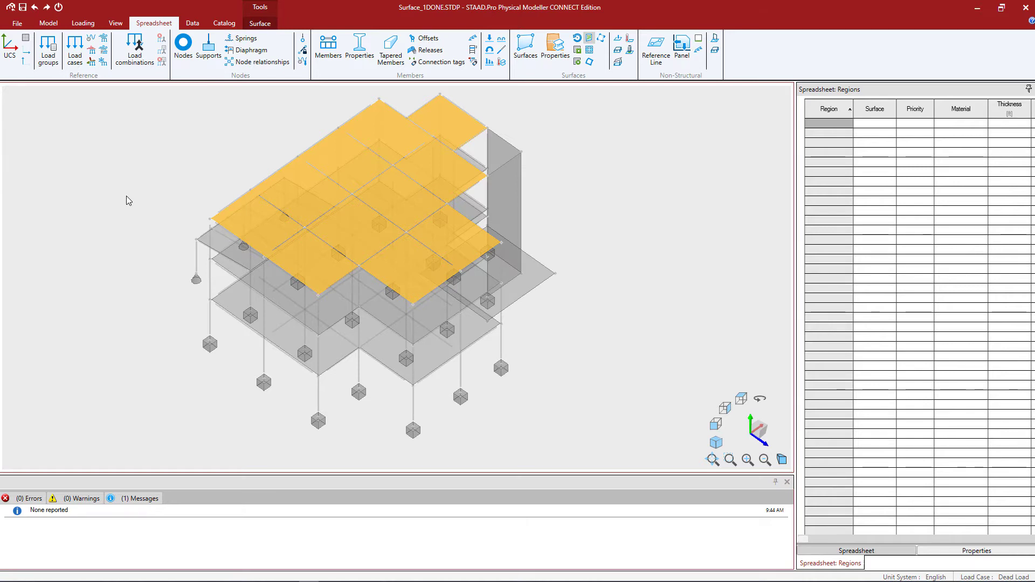
{"action": "mouse_move", "coordinate": [261, 192]}
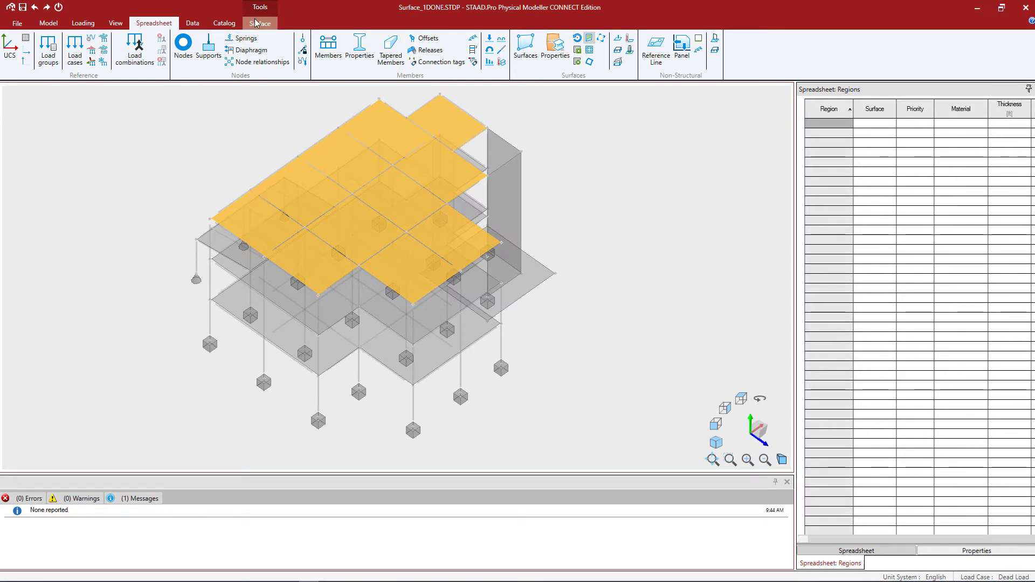
Put the roof slab surface S7 into Edit Surface mode from the Surface tab
{"action": "left_click", "coordinate": [259, 23]}
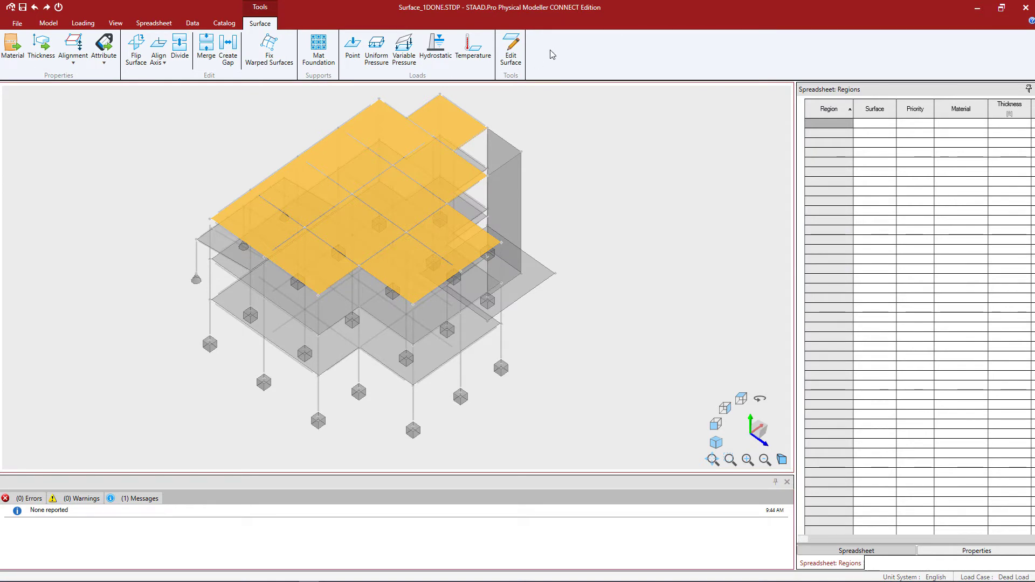
{"action": "left_click", "coordinate": [510, 49]}
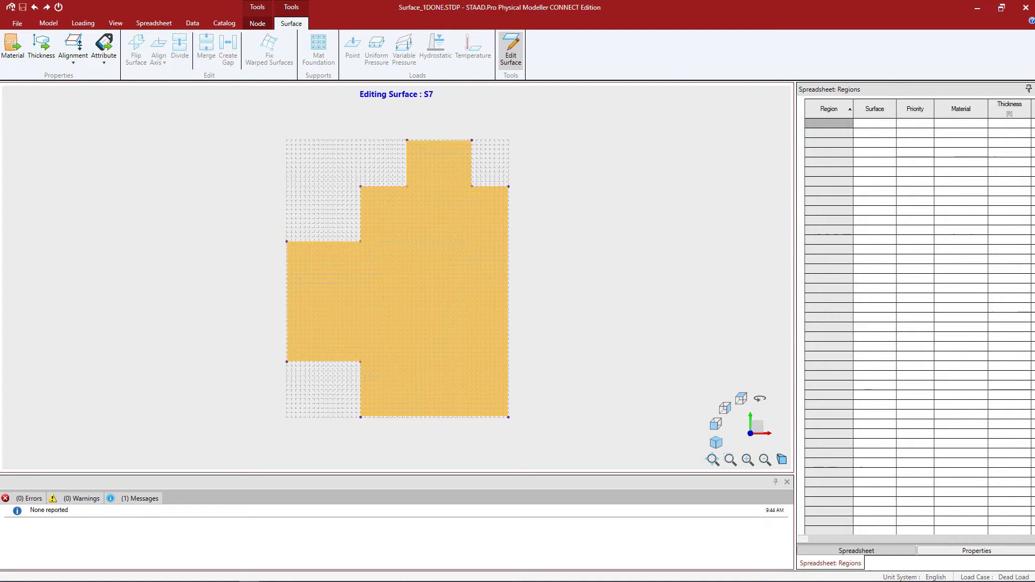
Show the Grid spreadsheet and select its single Default XY grid row
{"action": "left_click", "coordinate": [155, 23]}
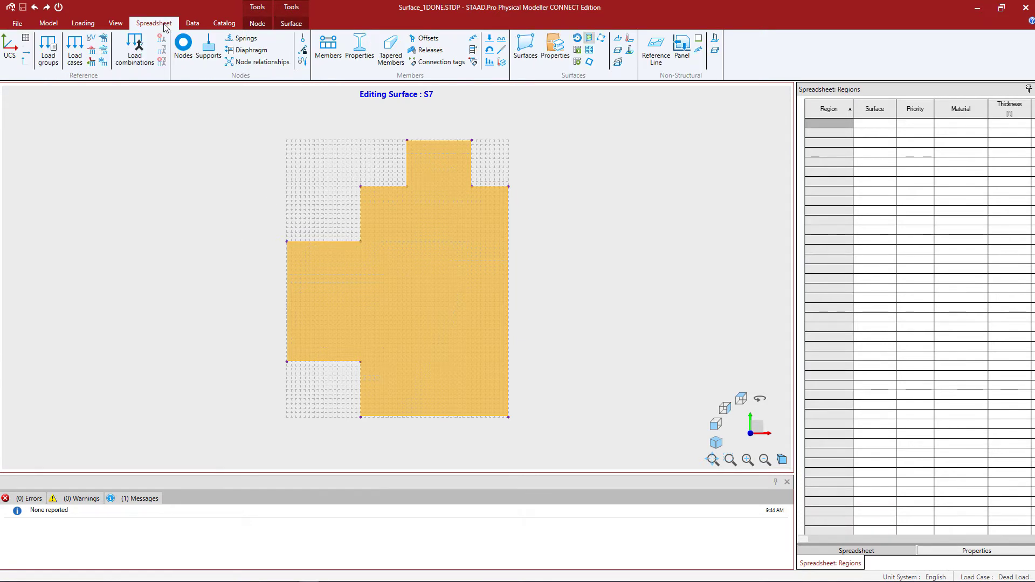
{"action": "mouse_move", "coordinate": [150, 179]}
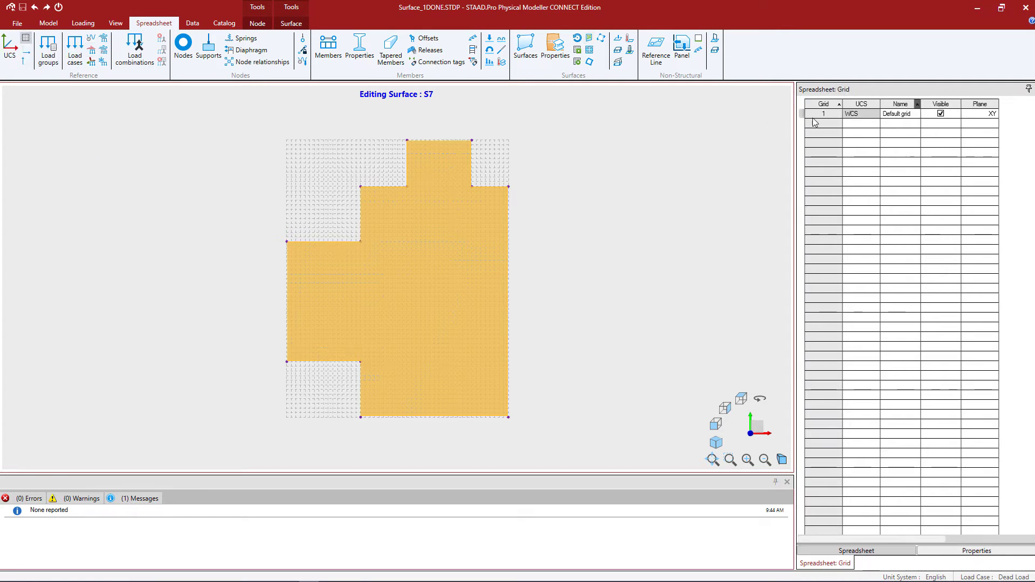
{"action": "mouse_move", "coordinate": [673, 184]}
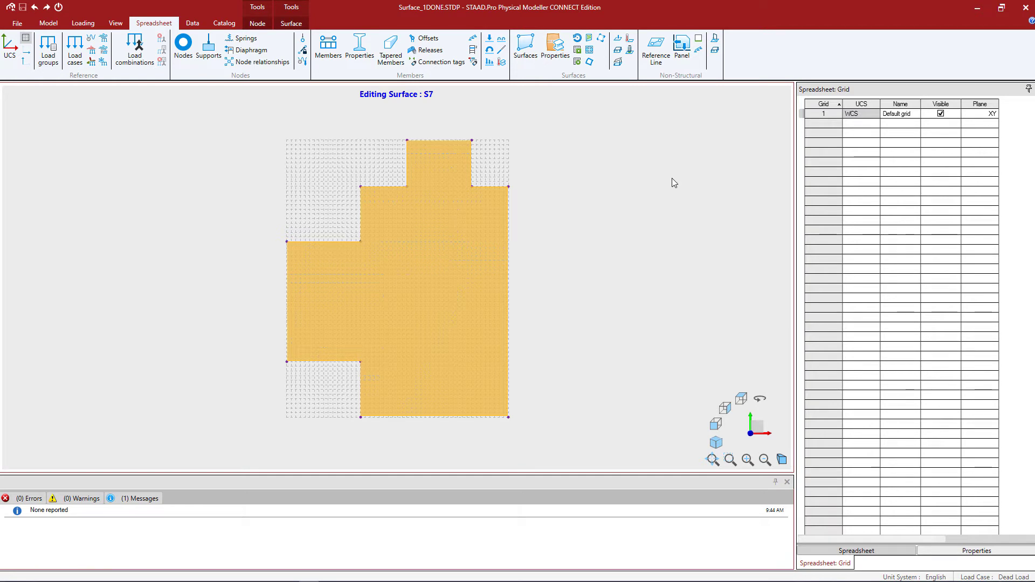
{"action": "mouse_move", "coordinate": [759, 154]}
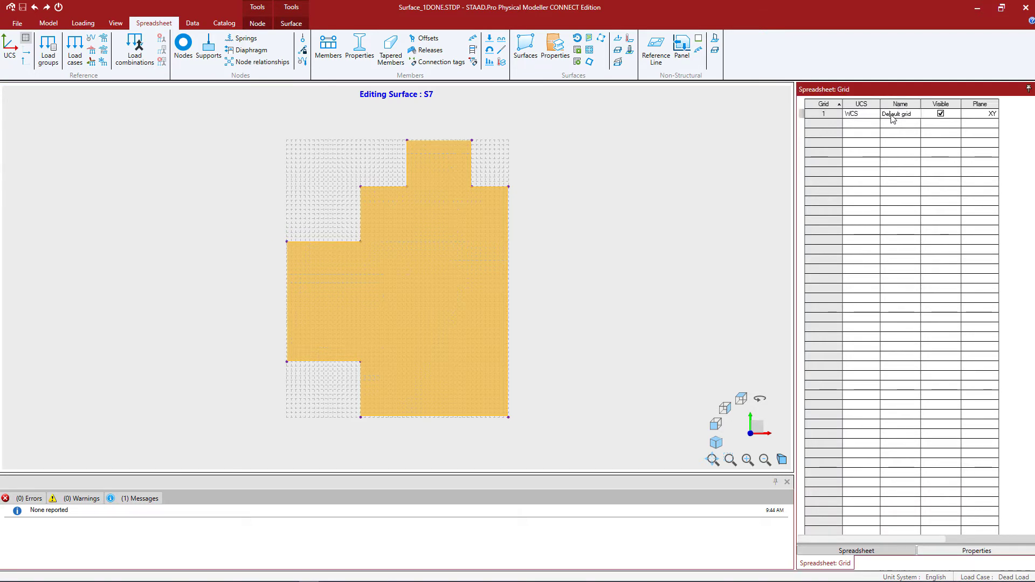
{"action": "left_click", "coordinate": [852, 114]}
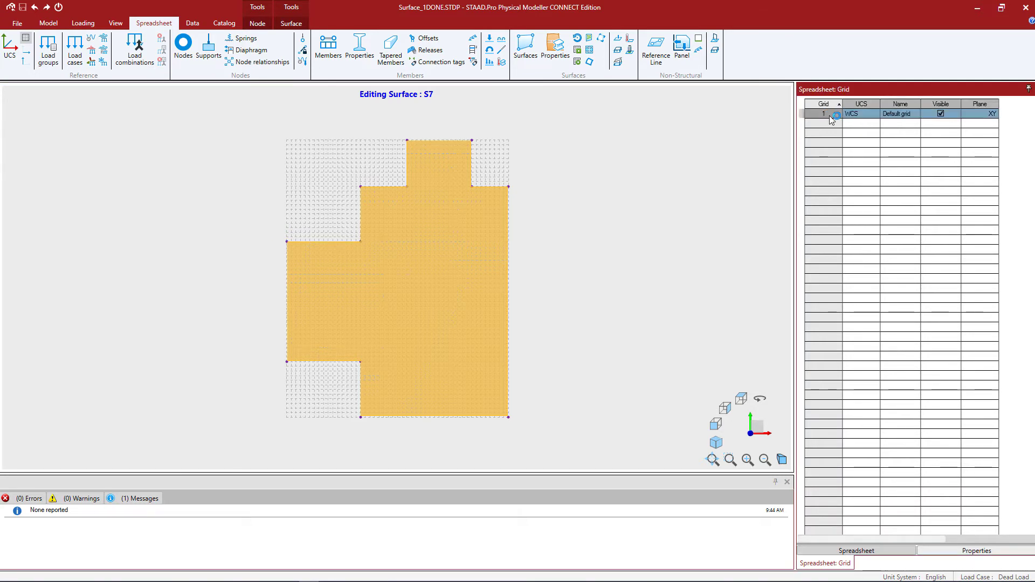
Set the Default grid to 12 spaces in X at -4 ft and 15 spaces in Y at 4 ft, and apply it
{"action": "double_click", "coordinate": [834, 113]}
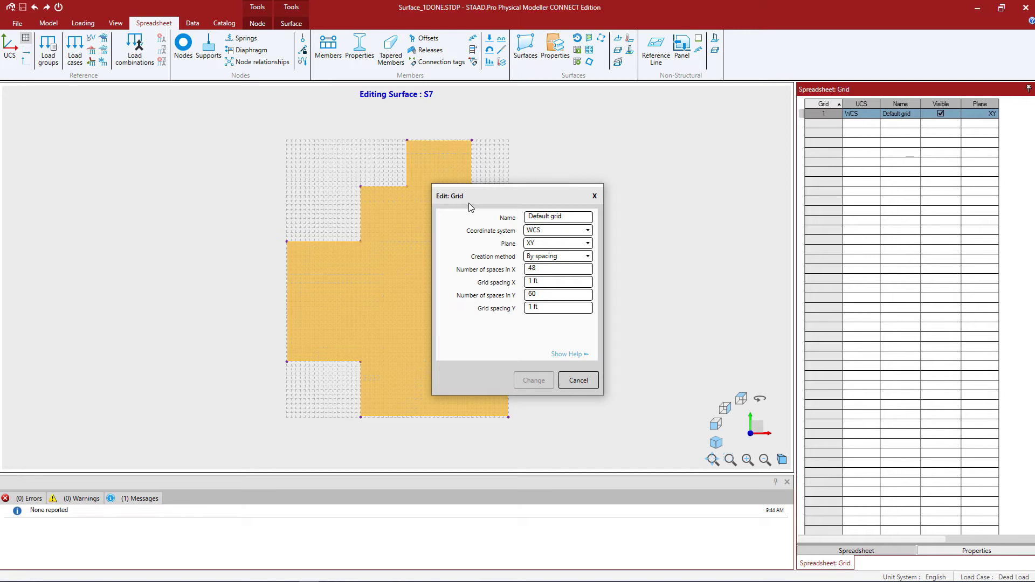
{"action": "mouse_move", "coordinate": [463, 255]}
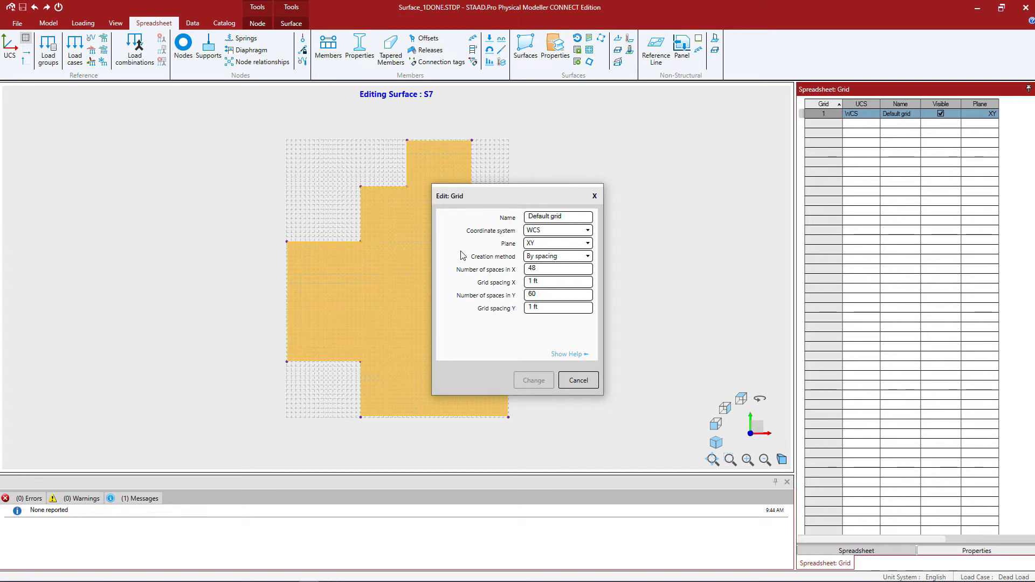
{"action": "mouse_move", "coordinate": [452, 270]}
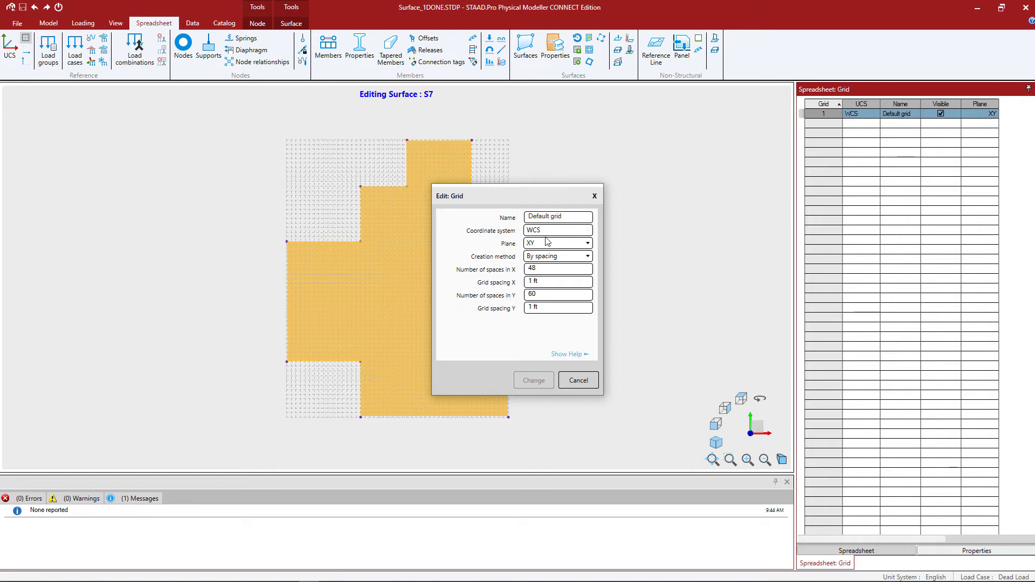
{"action": "mouse_move", "coordinate": [557, 243]}
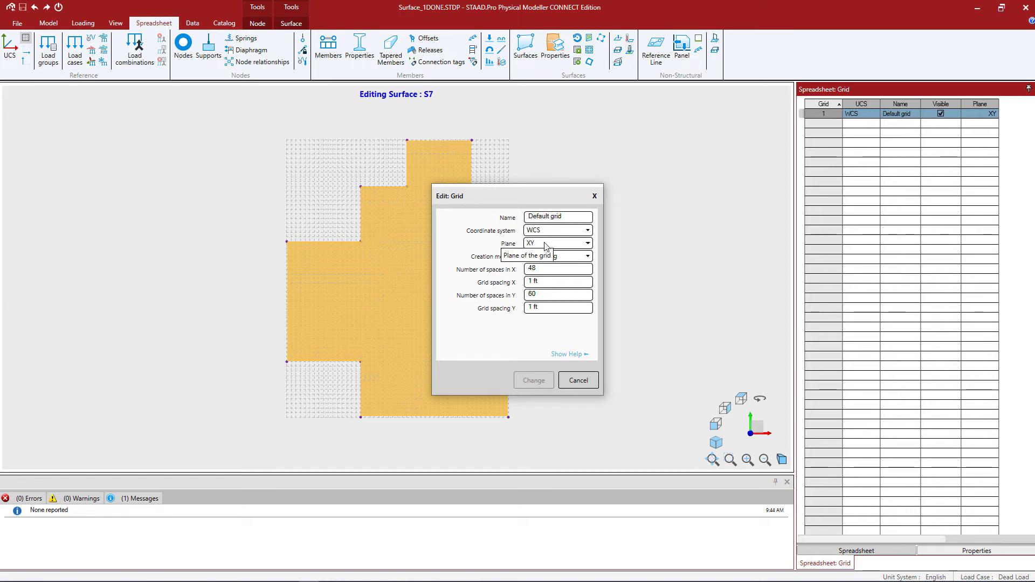
{"action": "left_click", "coordinate": [558, 257]}
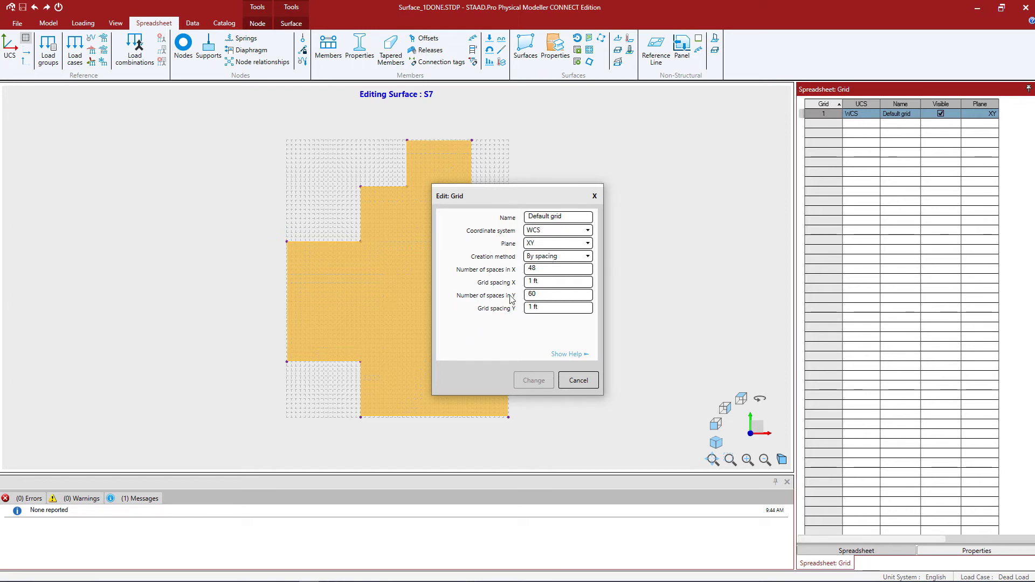
{"action": "mouse_move", "coordinate": [557, 257]}
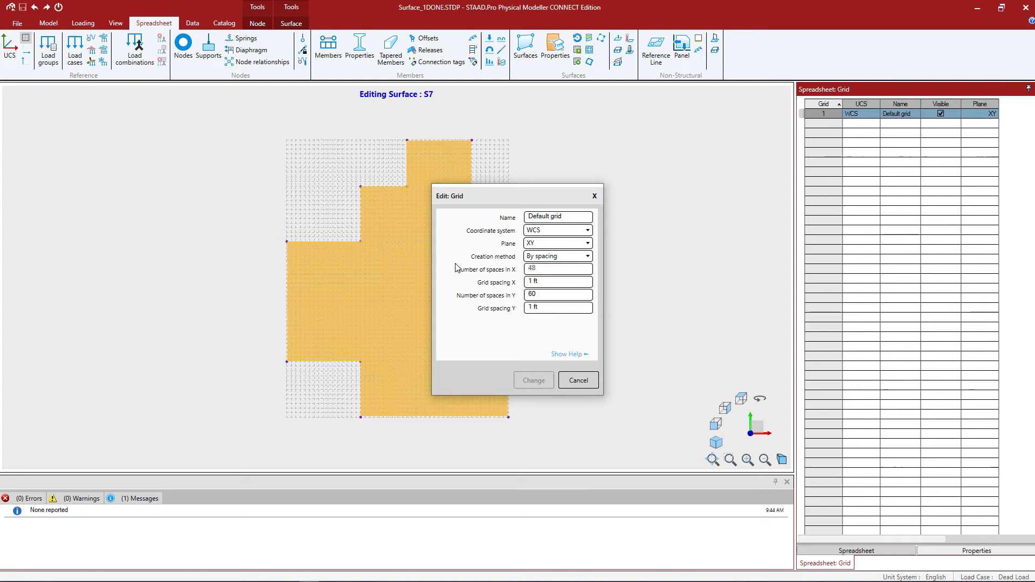
{"action": "type", "text": "12"}
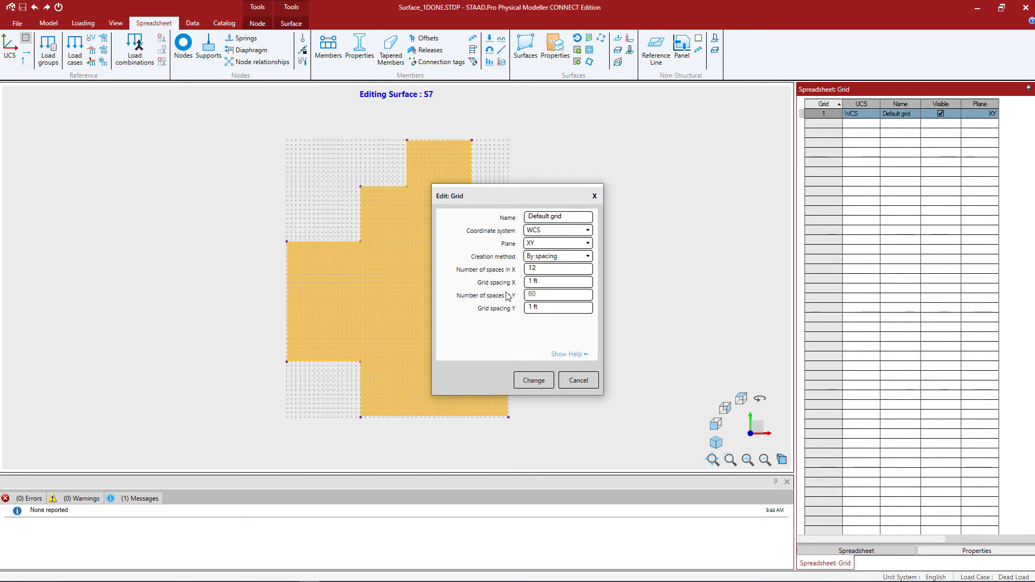
{"action": "type", "text": "15"}
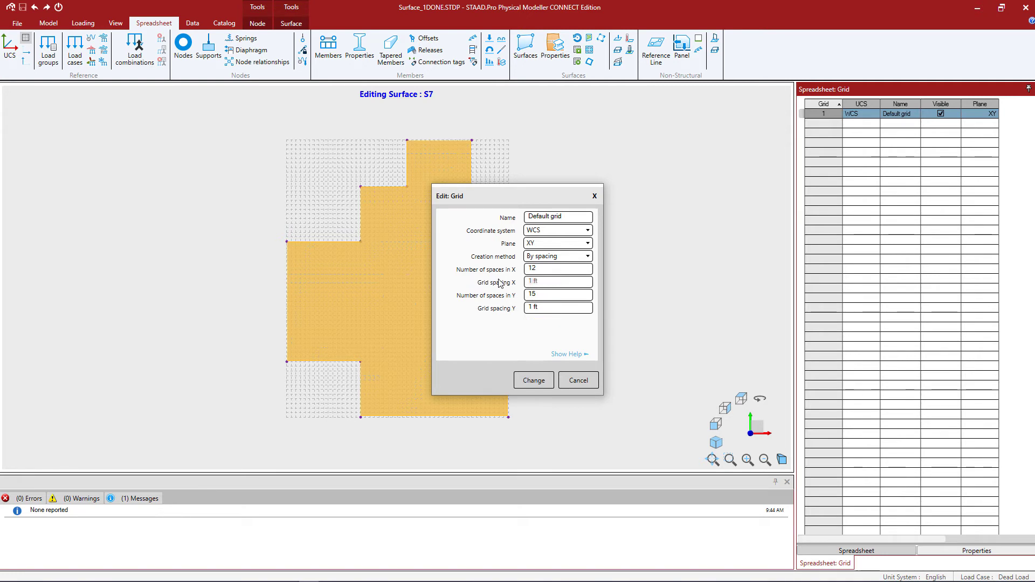
{"action": "type", "text": "-4"}
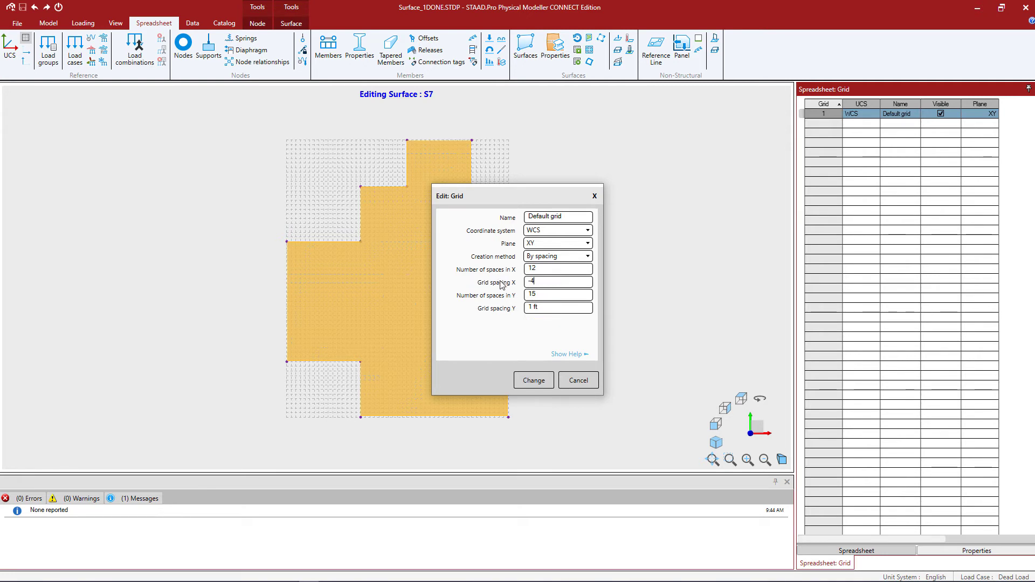
{"action": "mouse_move", "coordinate": [542, 309]}
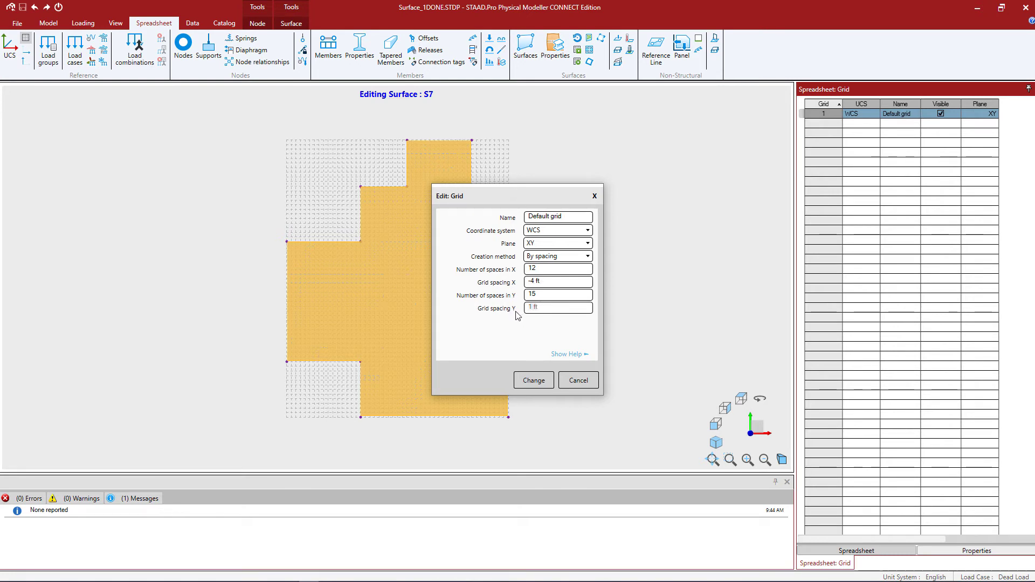
{"action": "type", "text": "4"}
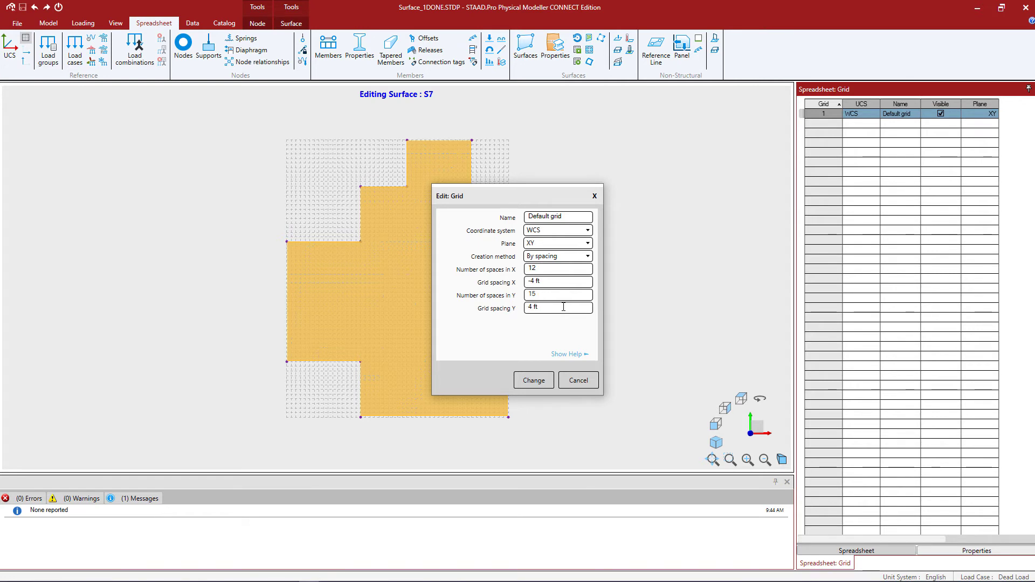
{"action": "left_click", "coordinate": [532, 381]}
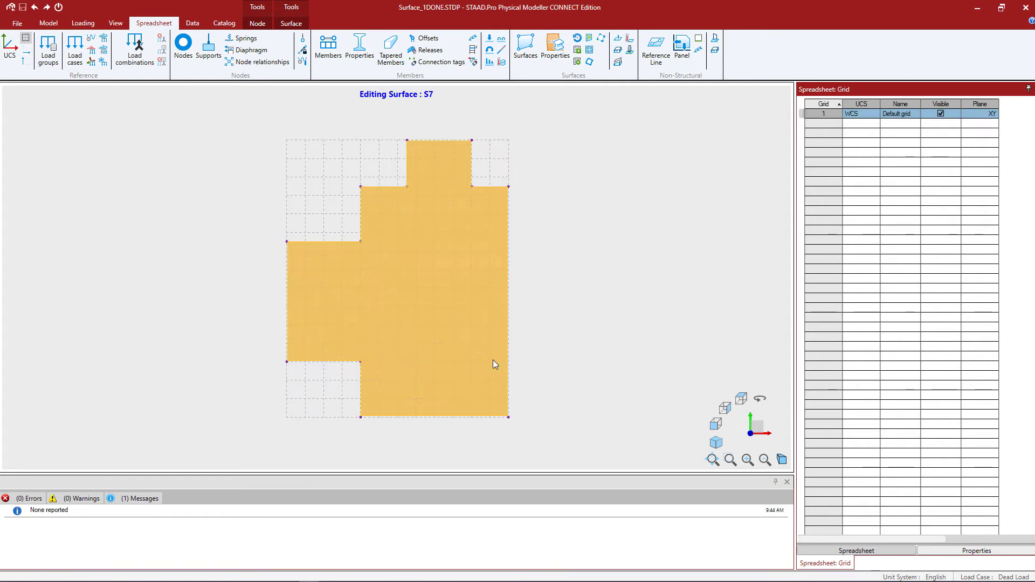
{"action": "mouse_move", "coordinate": [511, 223]}
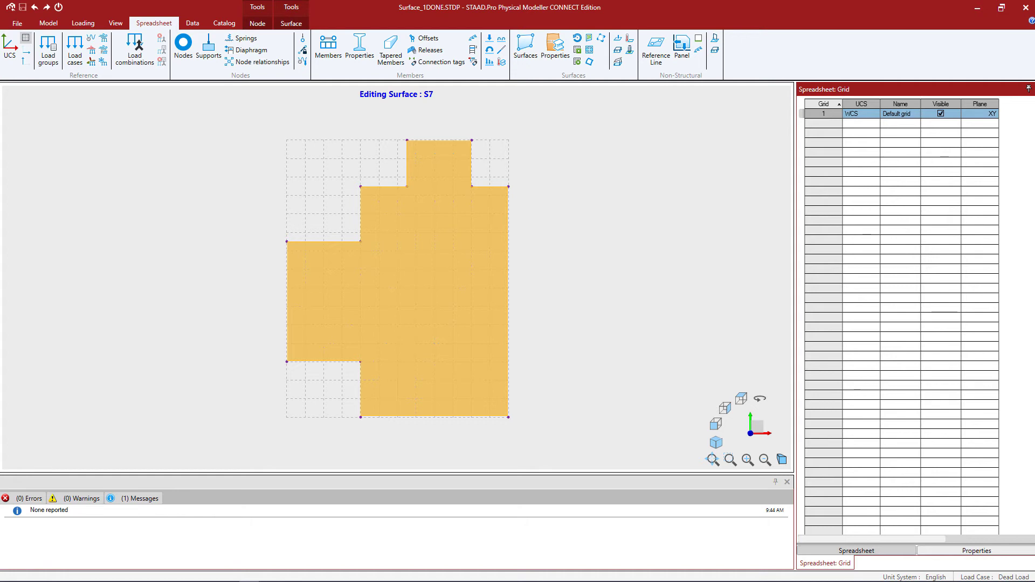
Switch to the Model ribbon commands while S7 remains in edit mode
{"action": "left_click", "coordinate": [48, 22]}
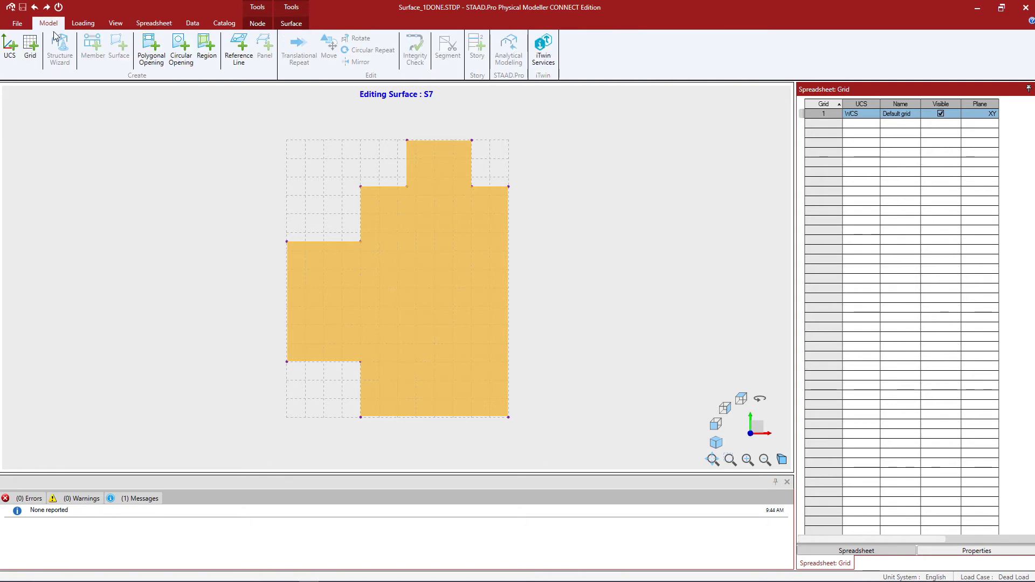
{"action": "mouse_move", "coordinate": [106, 221]}
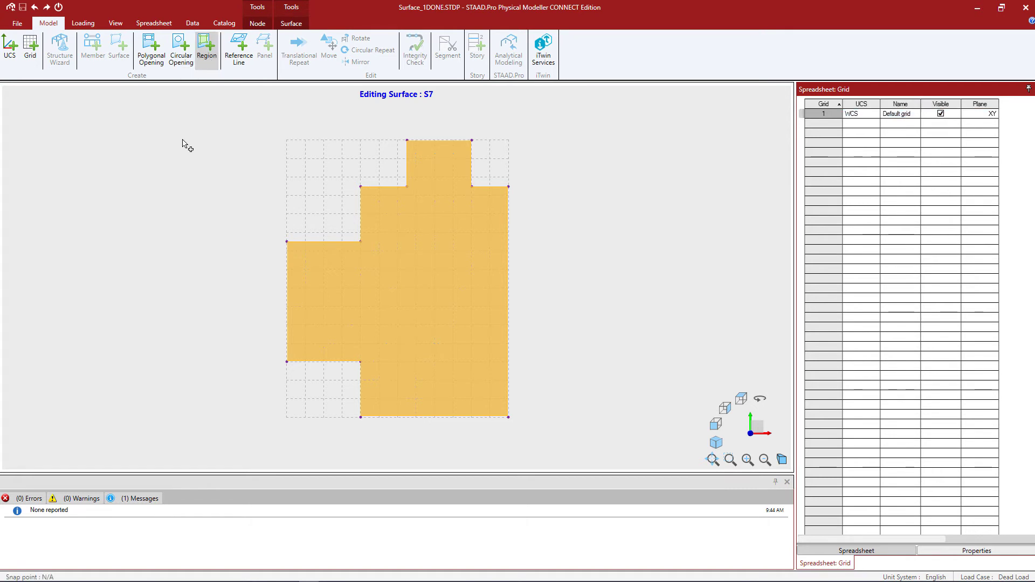
{"action": "mouse_move", "coordinate": [183, 150]}
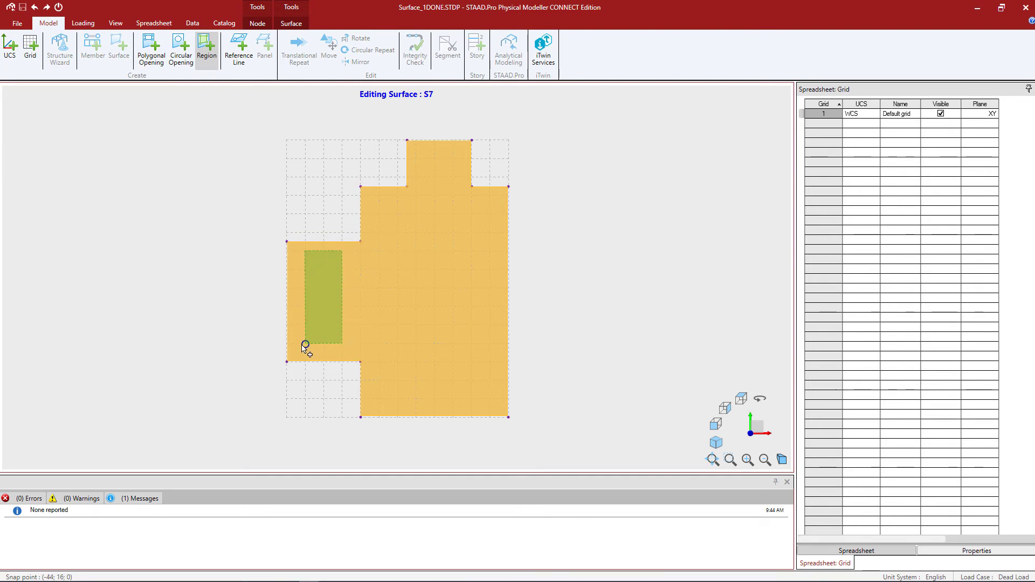
Draw a rectangular region about two grid cells wide and four tall on the slab's left wing, snapped to the 4 ft grid
{"action": "left_click_drag", "start_coordinate": [304, 349], "coordinate": [287, 325]}
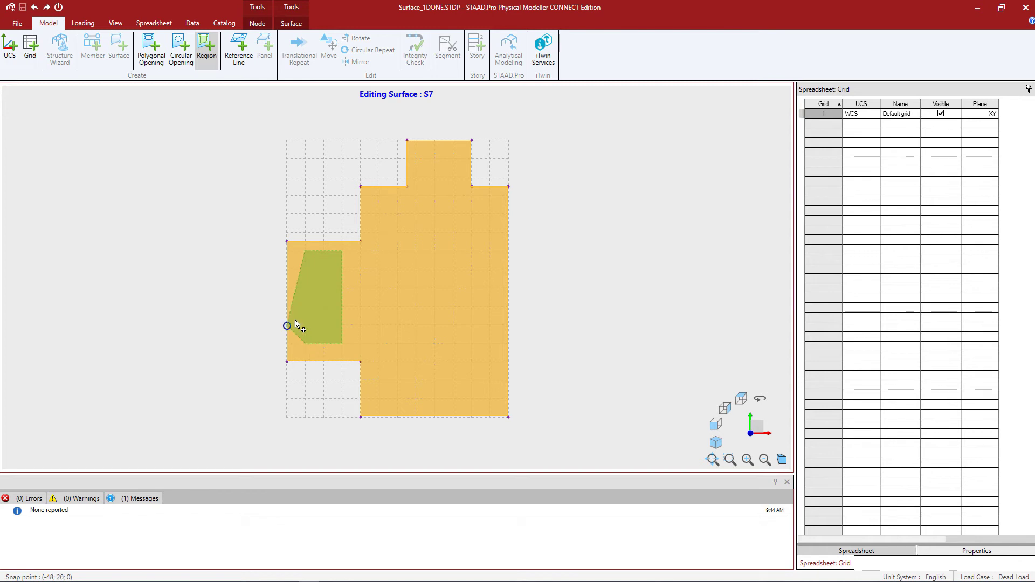
{"action": "left_click_drag", "start_coordinate": [287, 325], "coordinate": [305, 253]}
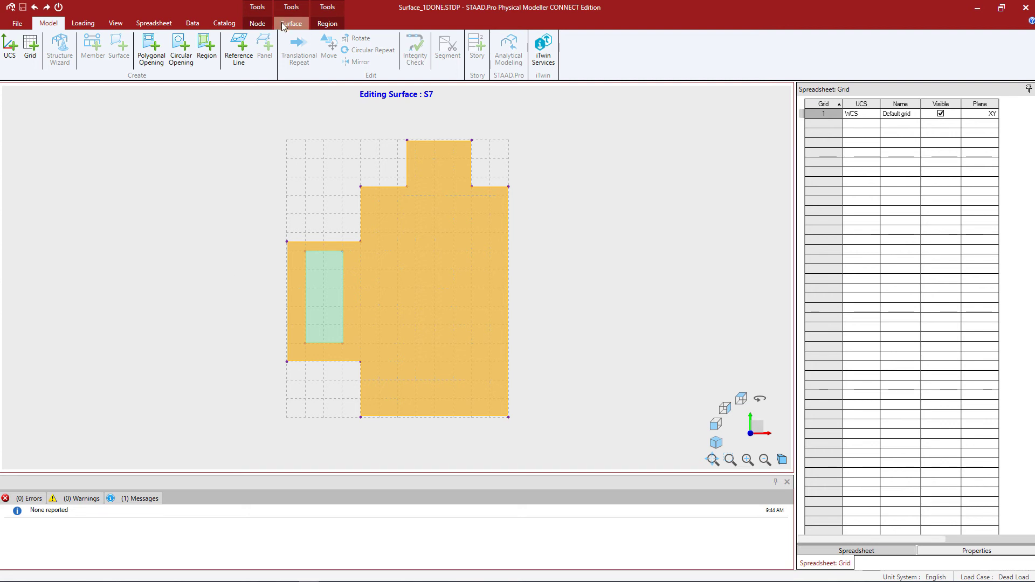
Exit Edit Surface for S7 and commit the new region to the main 3D model with Yes
{"action": "left_click", "coordinate": [290, 23]}
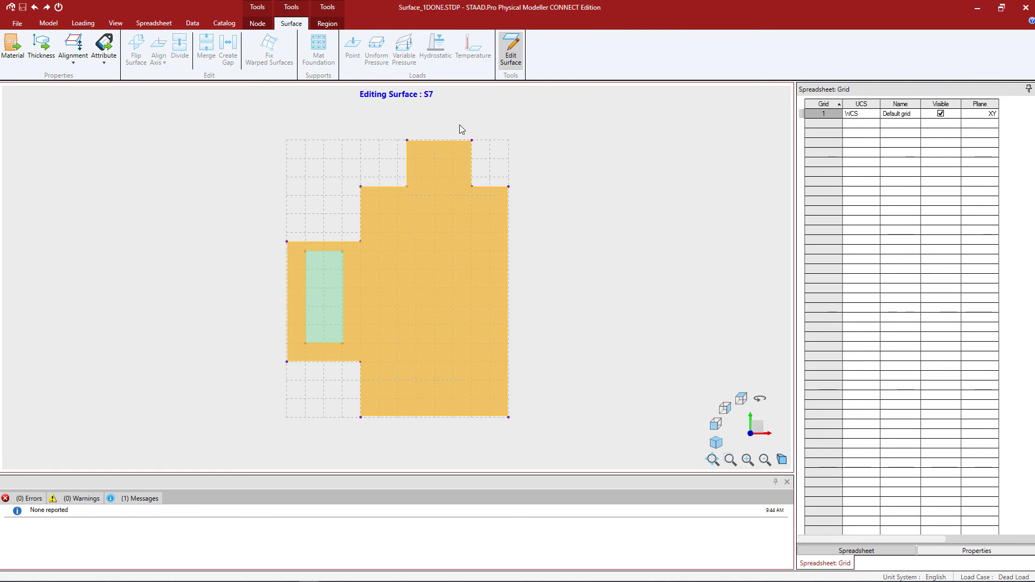
{"action": "mouse_move", "coordinate": [467, 45]}
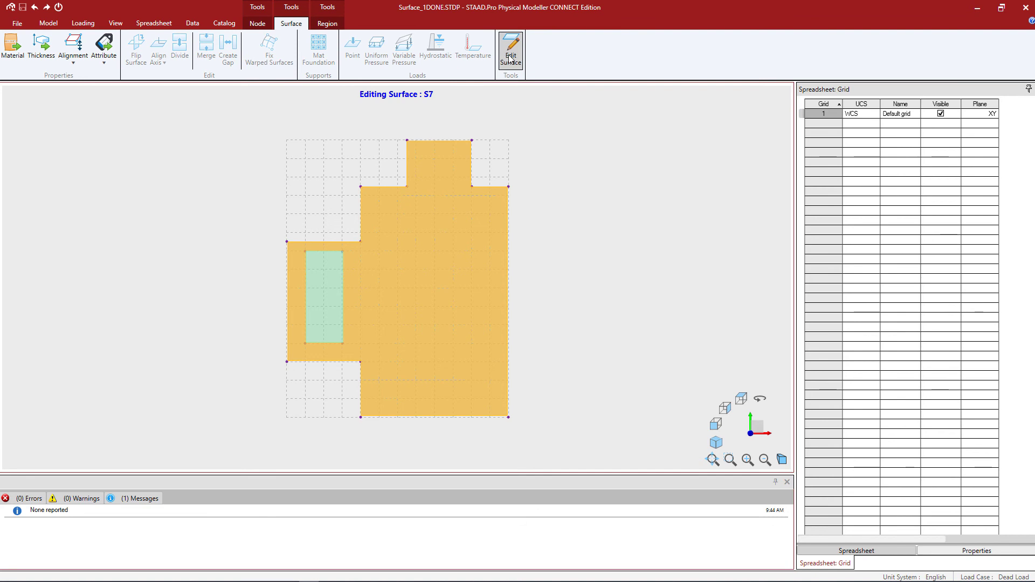
{"action": "mouse_move", "coordinate": [510, 49]}
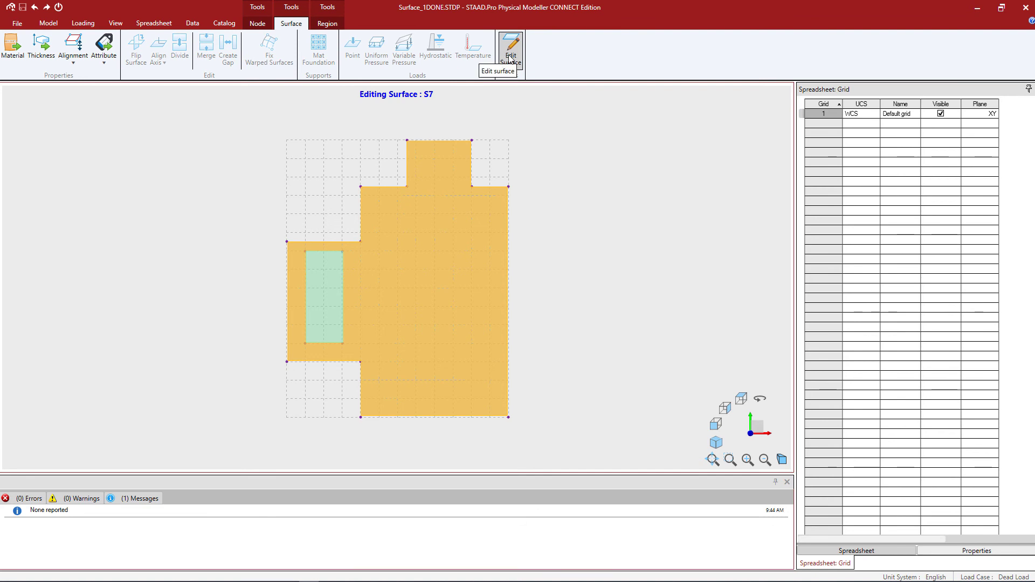
{"action": "left_click", "coordinate": [510, 49]}
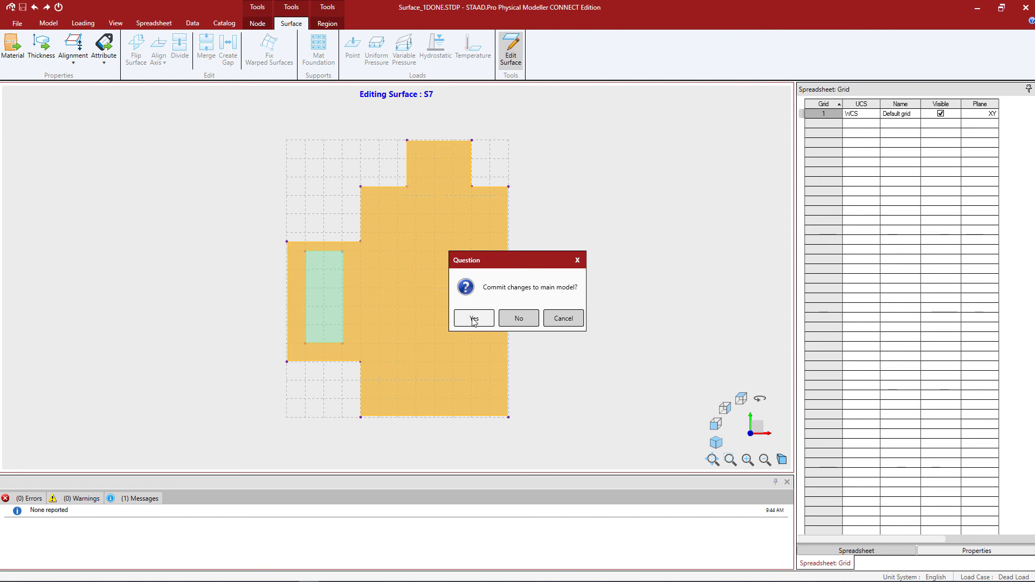
{"action": "left_click", "coordinate": [472, 317]}
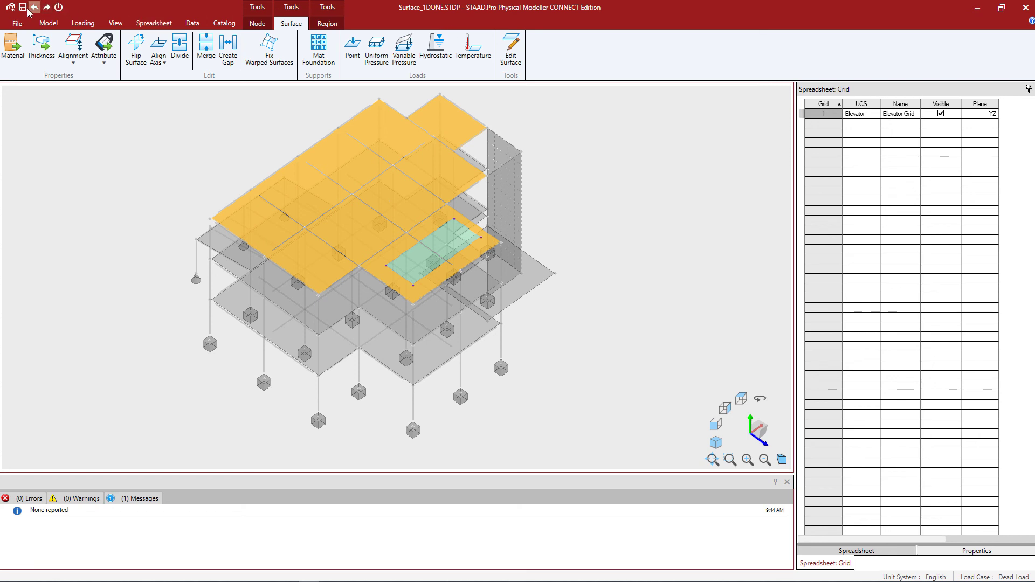
{"action": "mouse_move", "coordinate": [98, 204]}
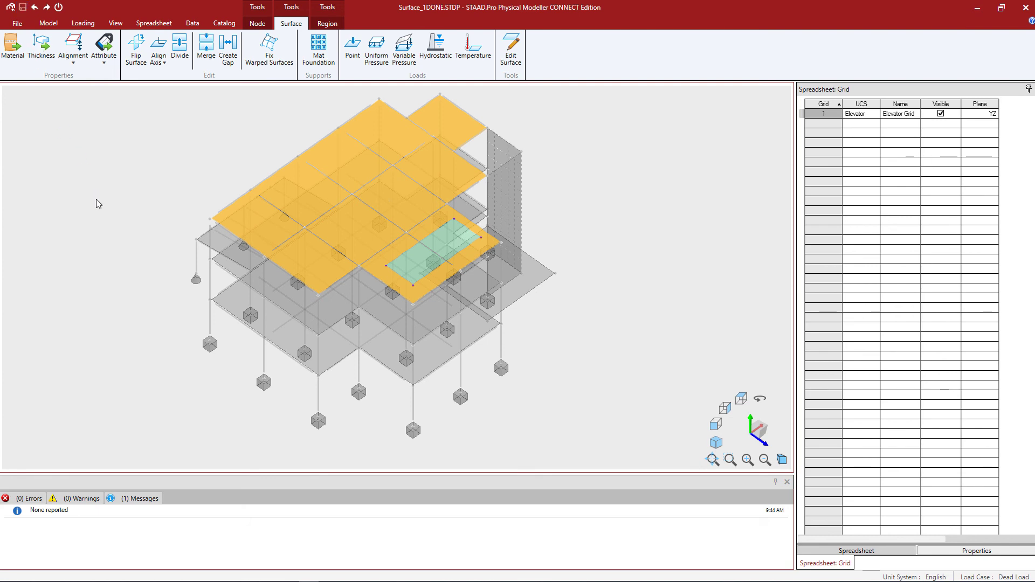